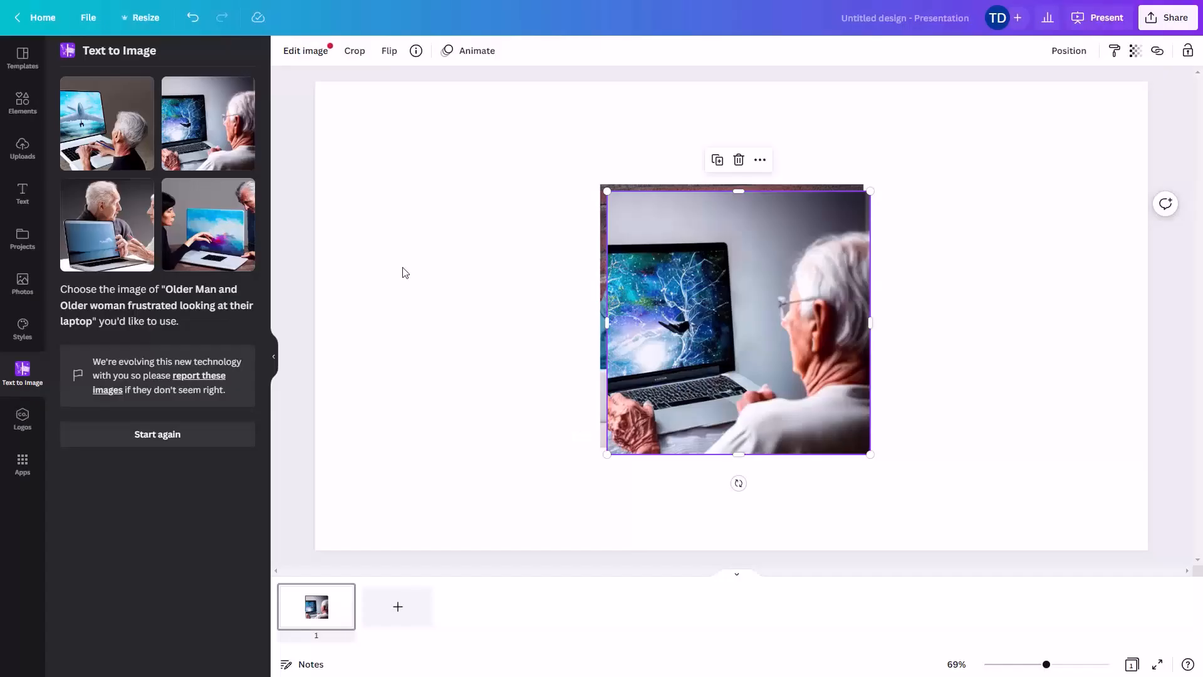
mouse_move(656, 198)
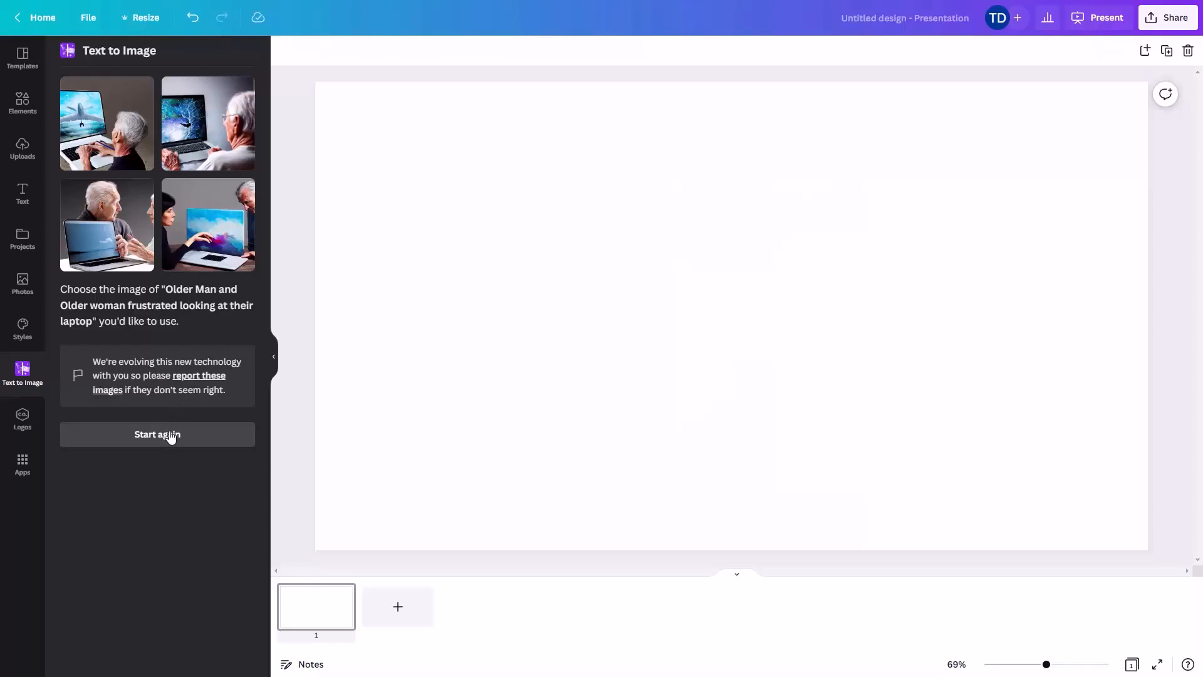
Step: Generate 3D-style images from the prompt 'Create a 3D Software Box With "Video Tutorials" as the title of the product'
click(156, 435)
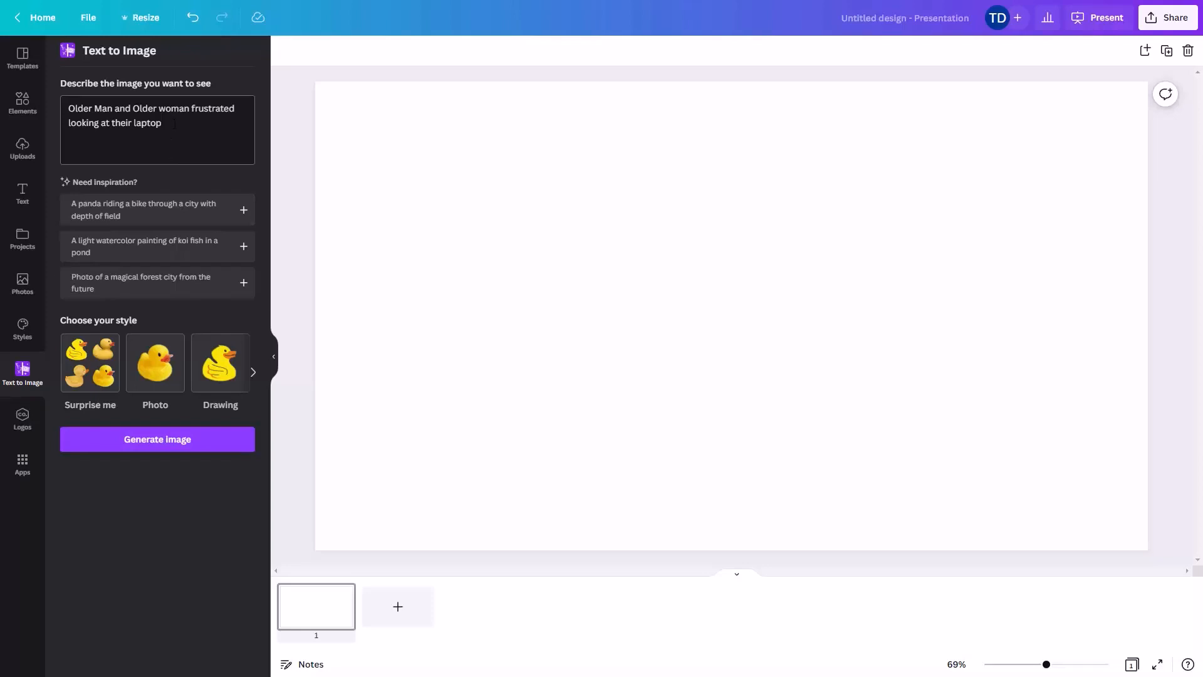
text(Create a 3D Software Box With "Video Tutorials" as the title of the product)
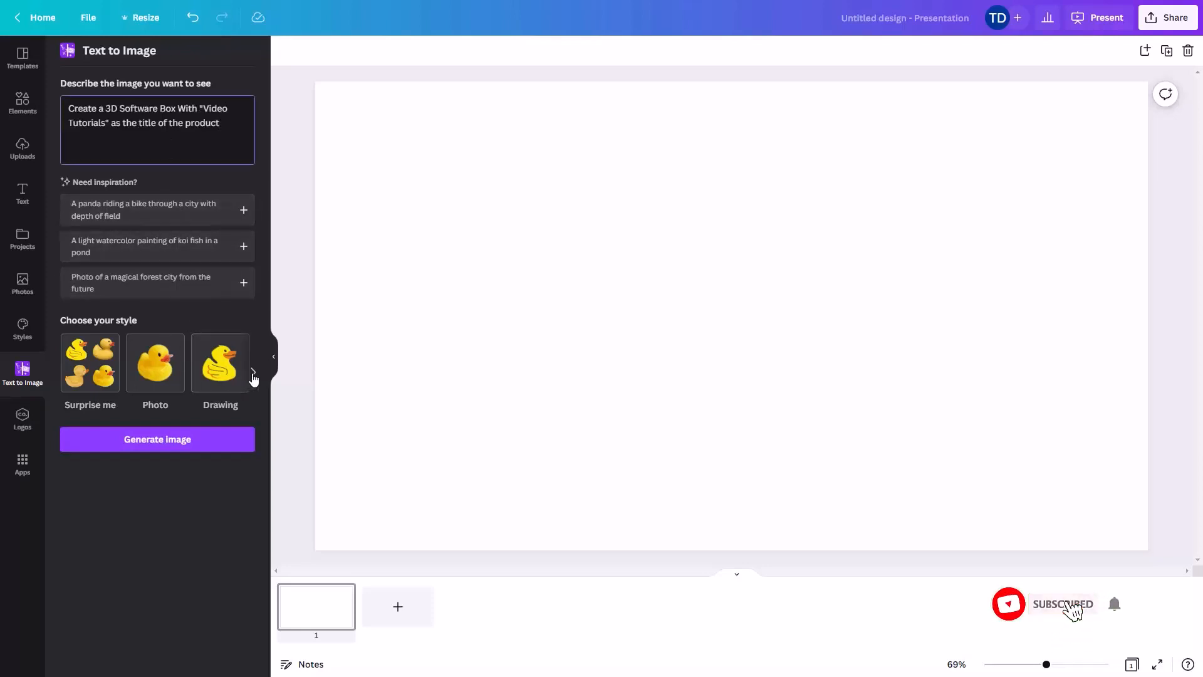
click(254, 372)
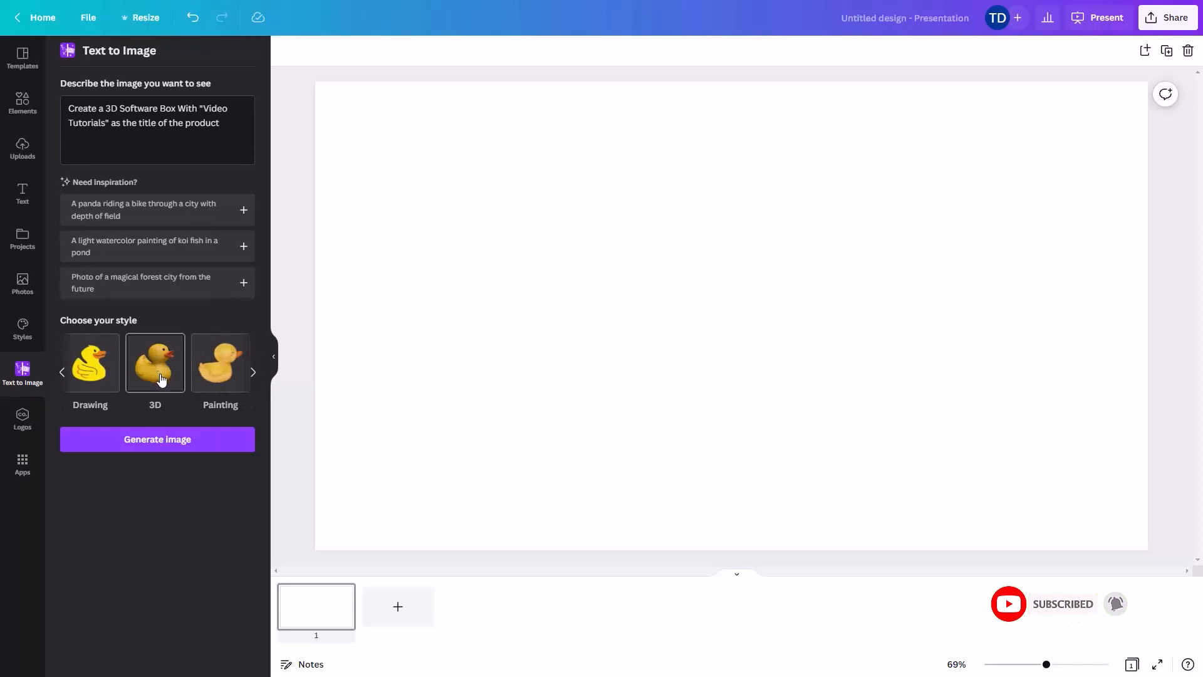
click(155, 362)
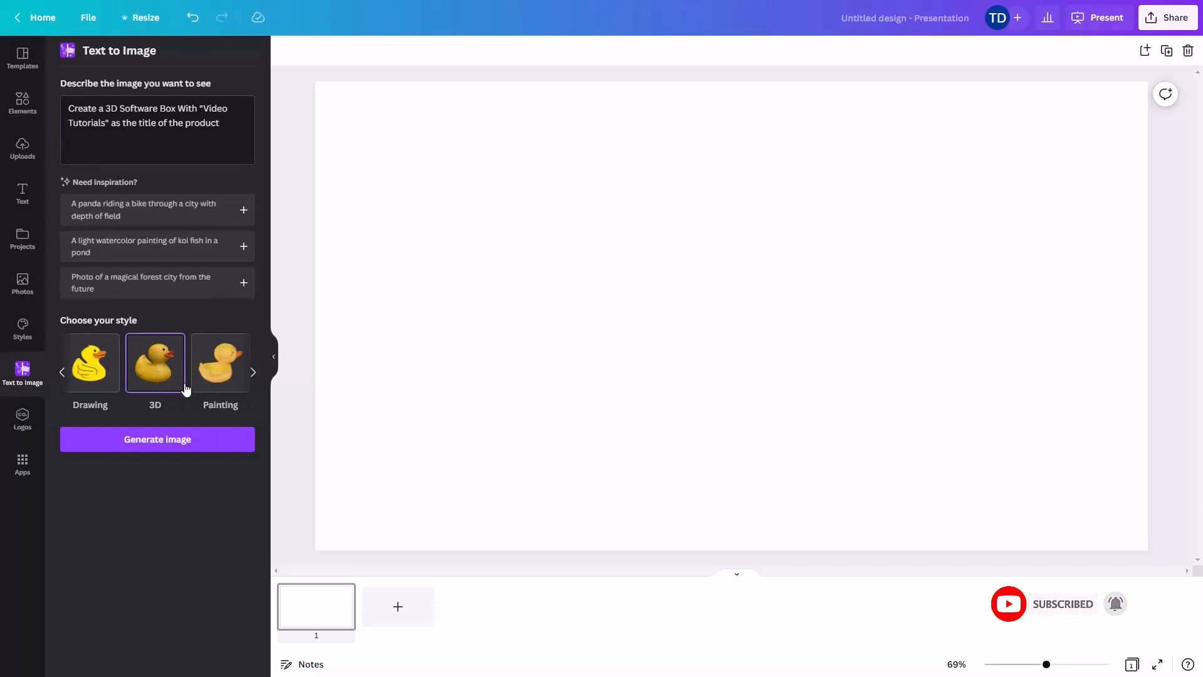
click(157, 438)
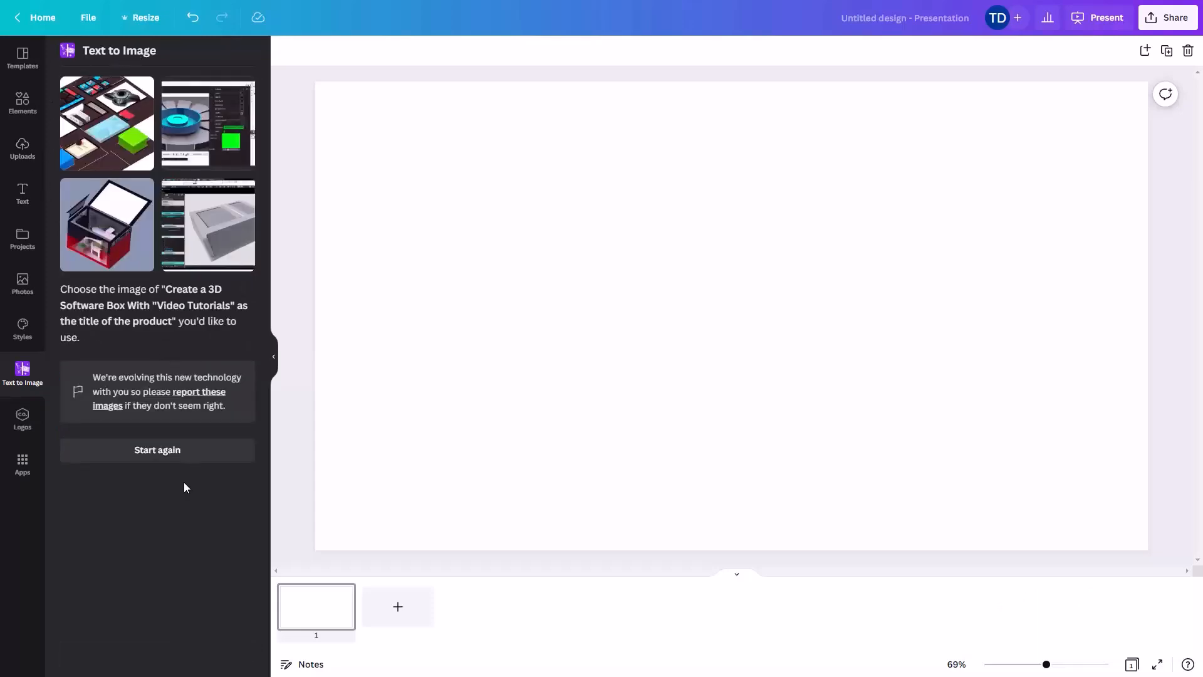
Step: Regenerate from the shortened prompt 'Create a 3D Software Box' and add a white-and-red box result to the slide
click(157, 450)
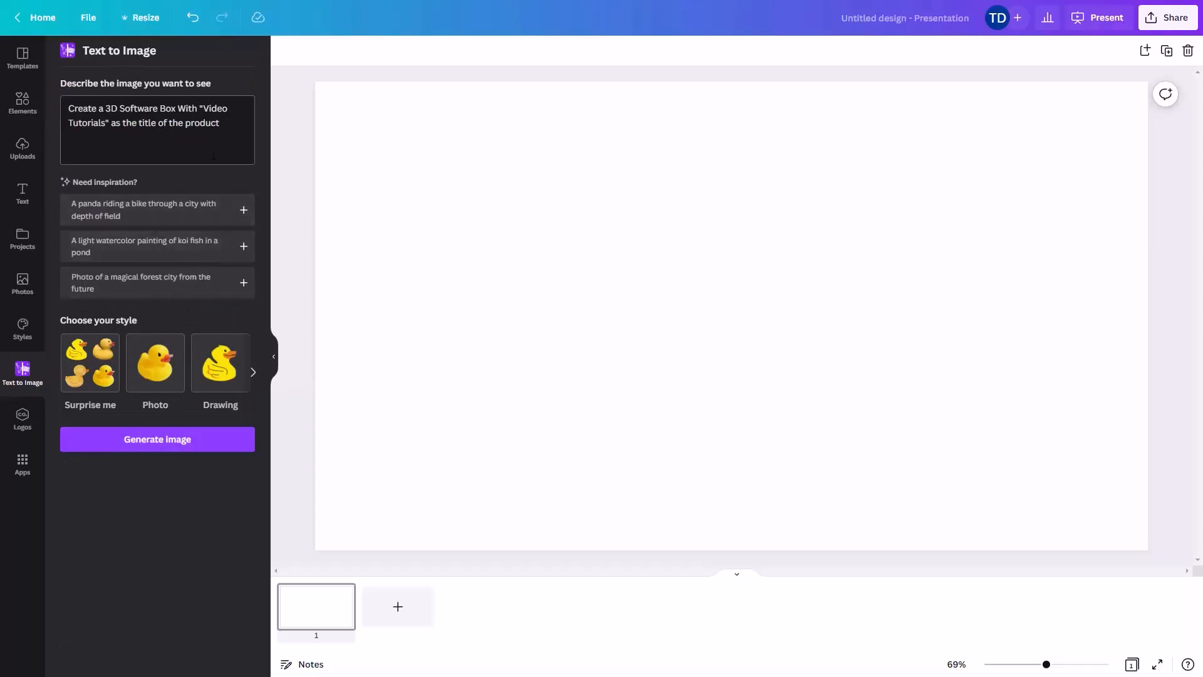
mouse_move(215, 205)
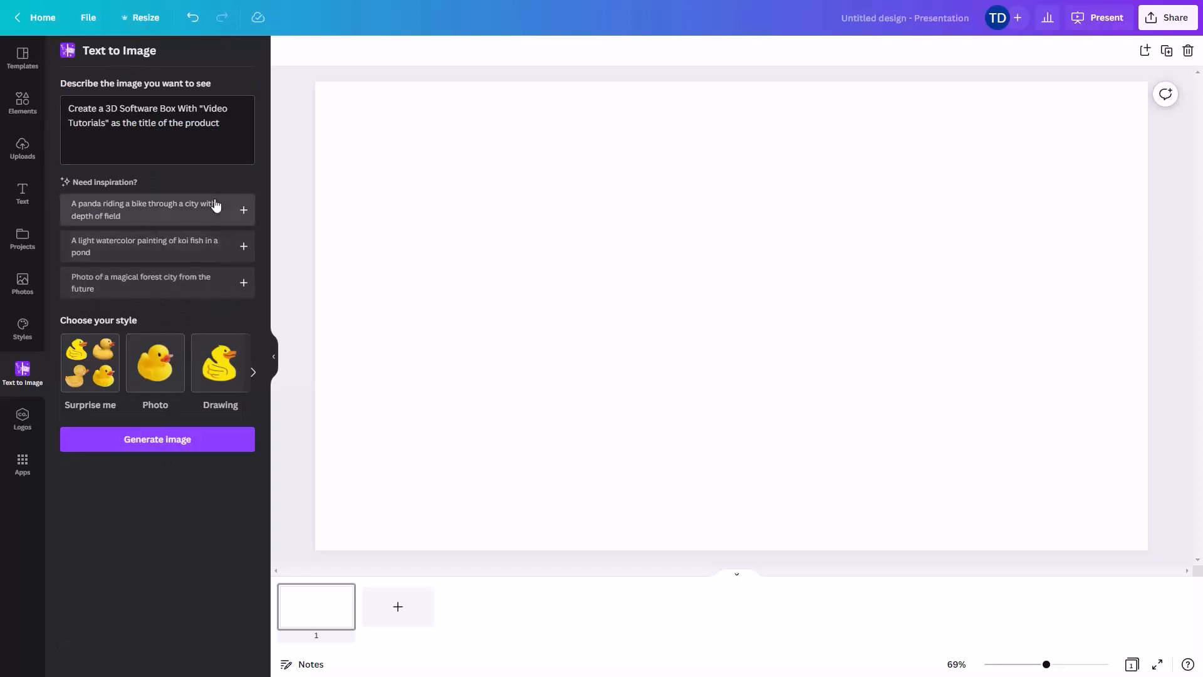
click(157, 439)
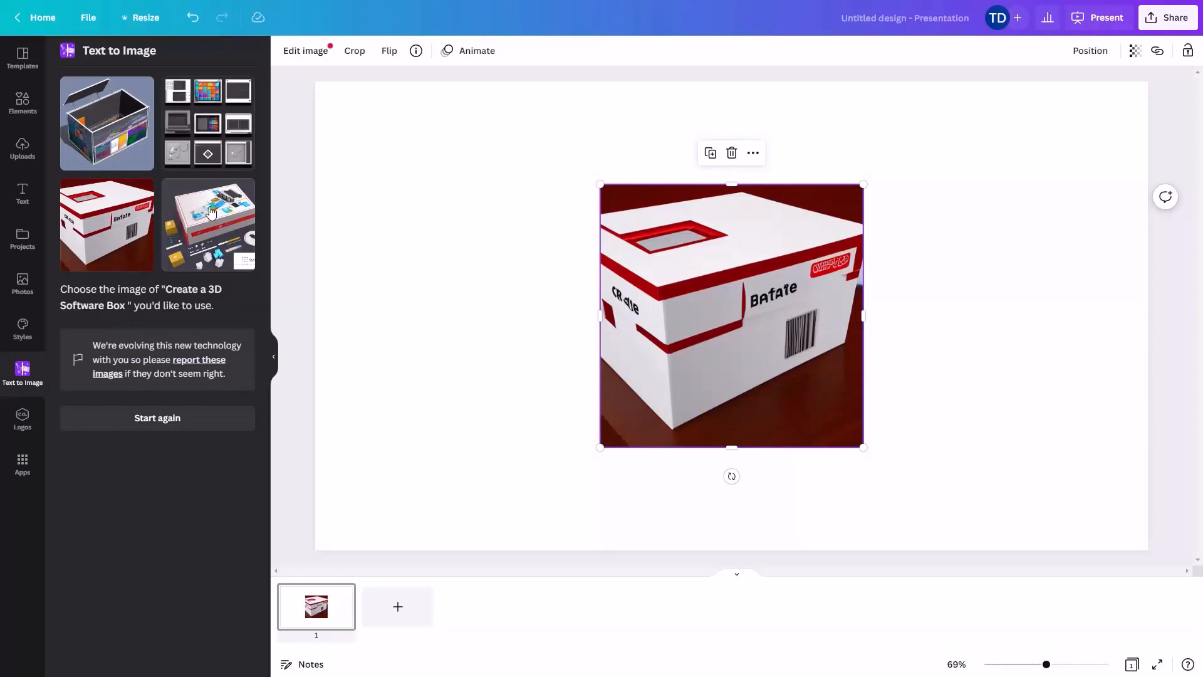
click(305, 50)
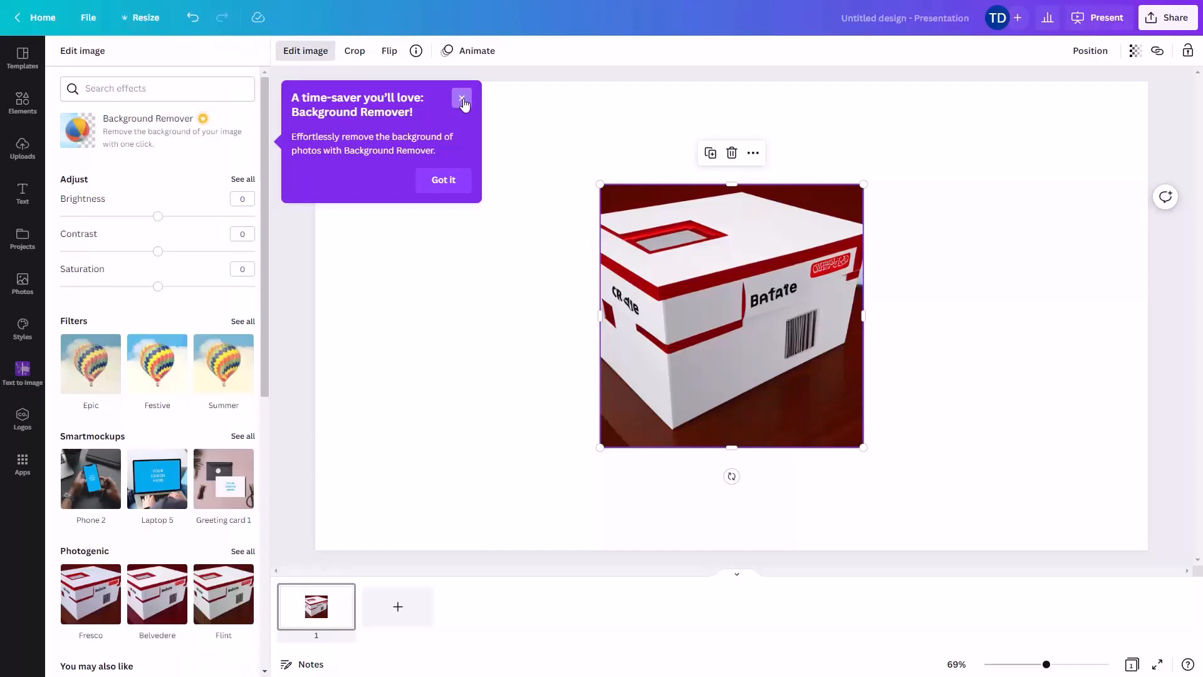
mouse_move(97, 125)
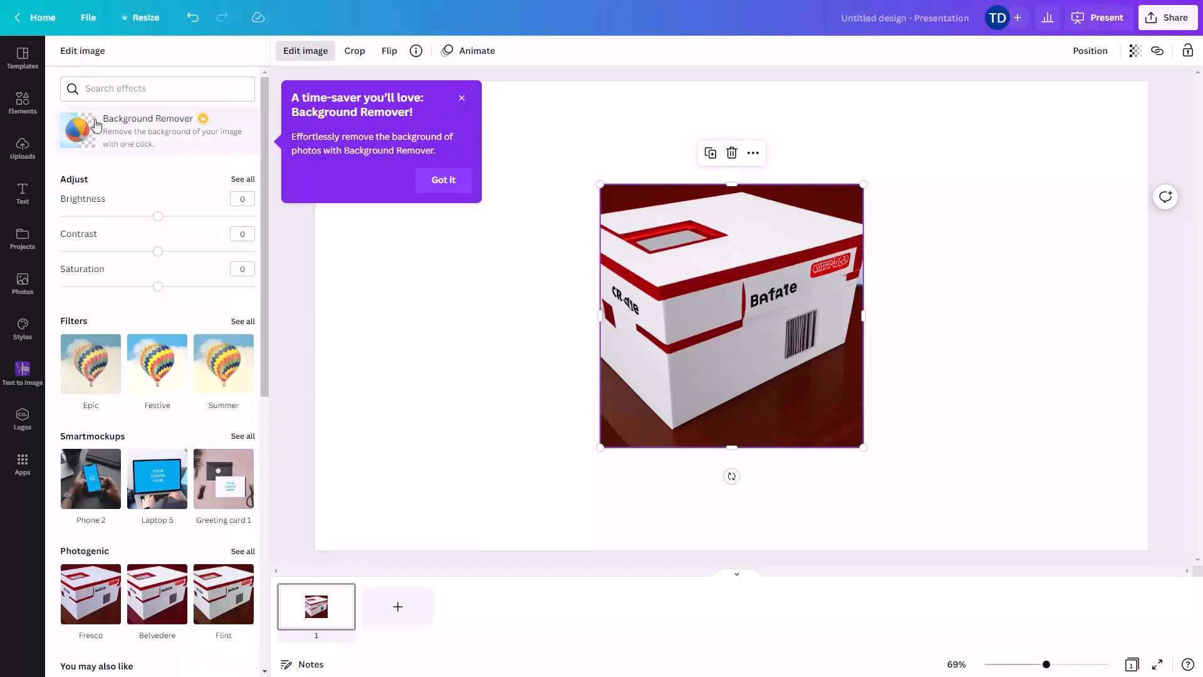
mouse_move(90, 136)
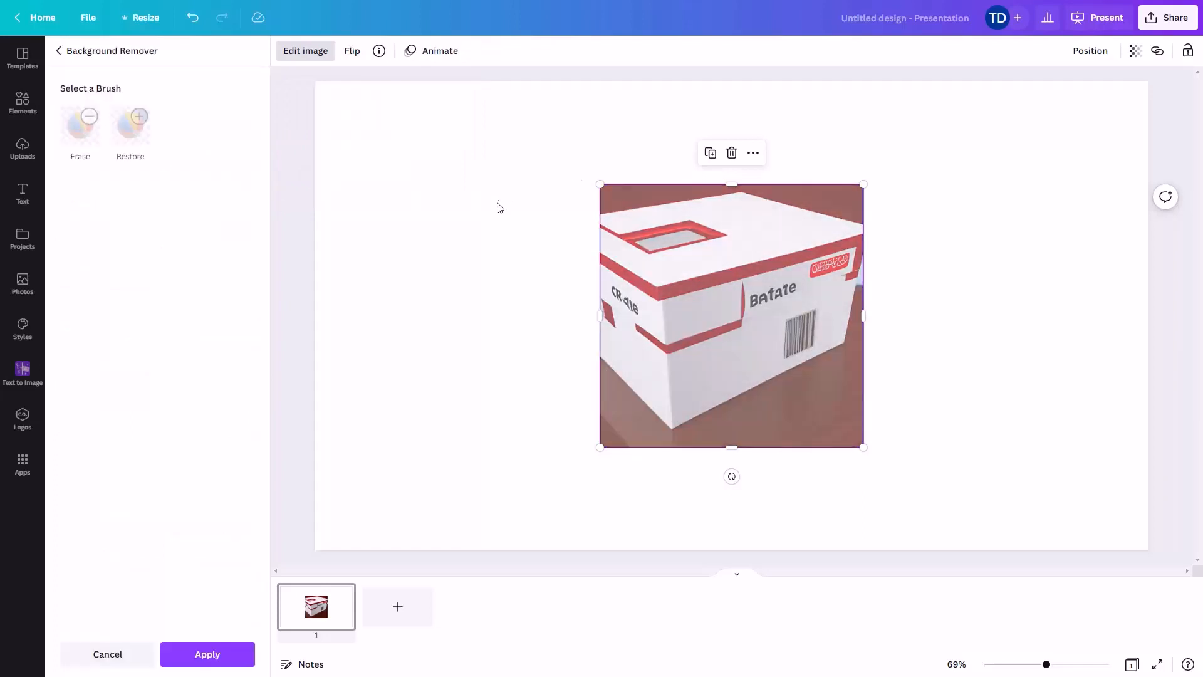
Step: Apply Background Remover so the box image loses its dark red backdrop
click(207, 654)
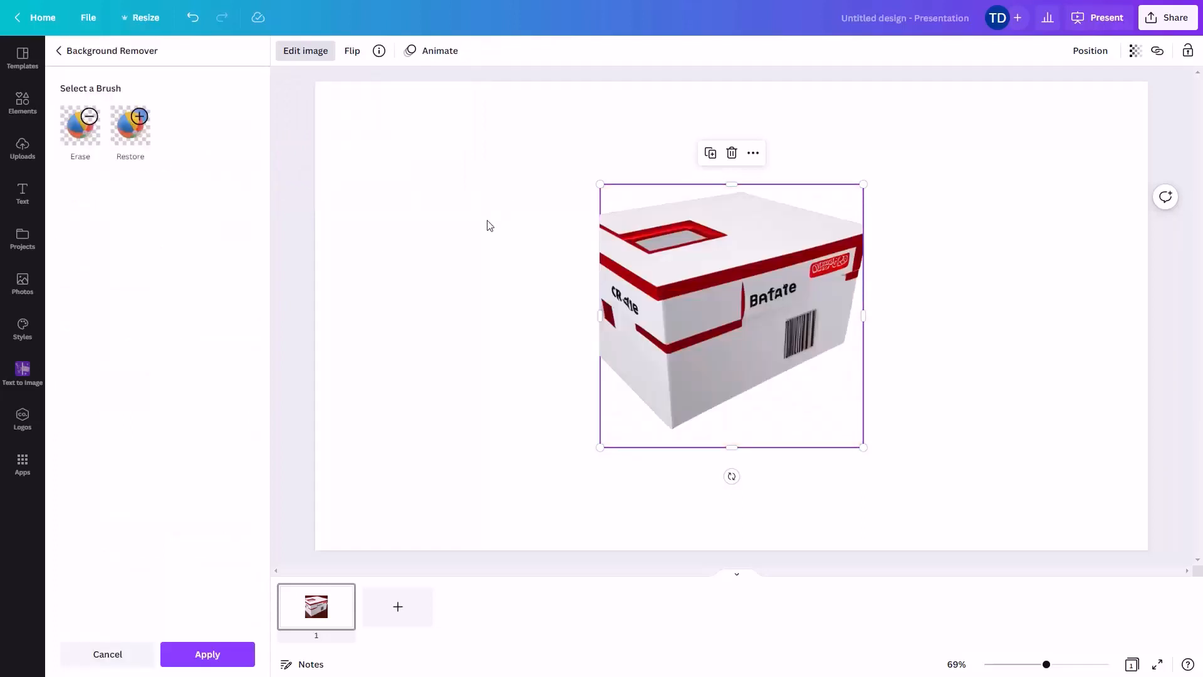